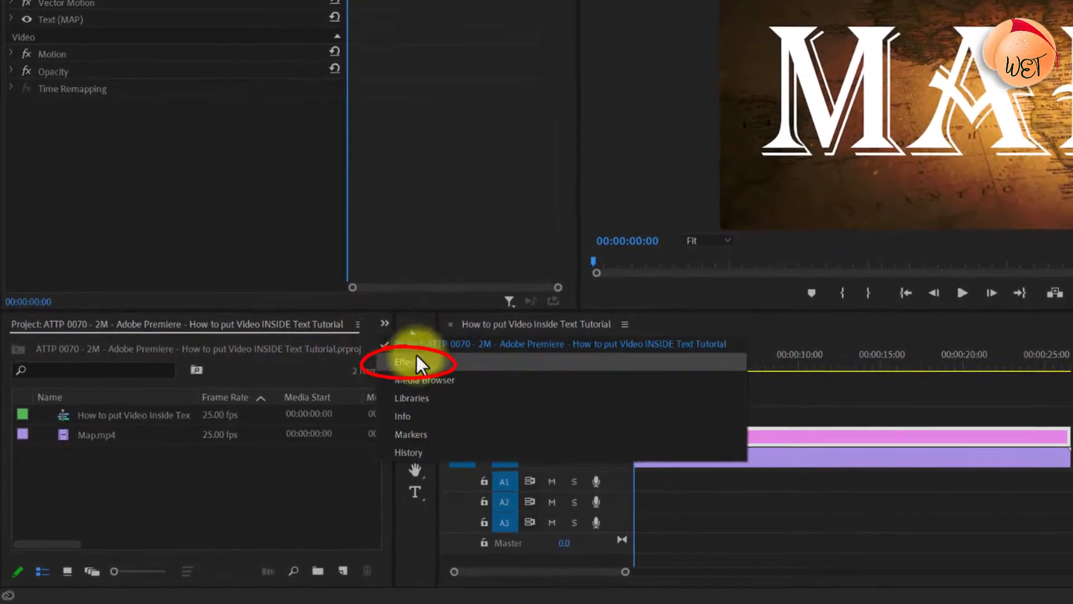
- Search the Effects panel for 'track matte key' and apply it to Map.mp4
type("tr")
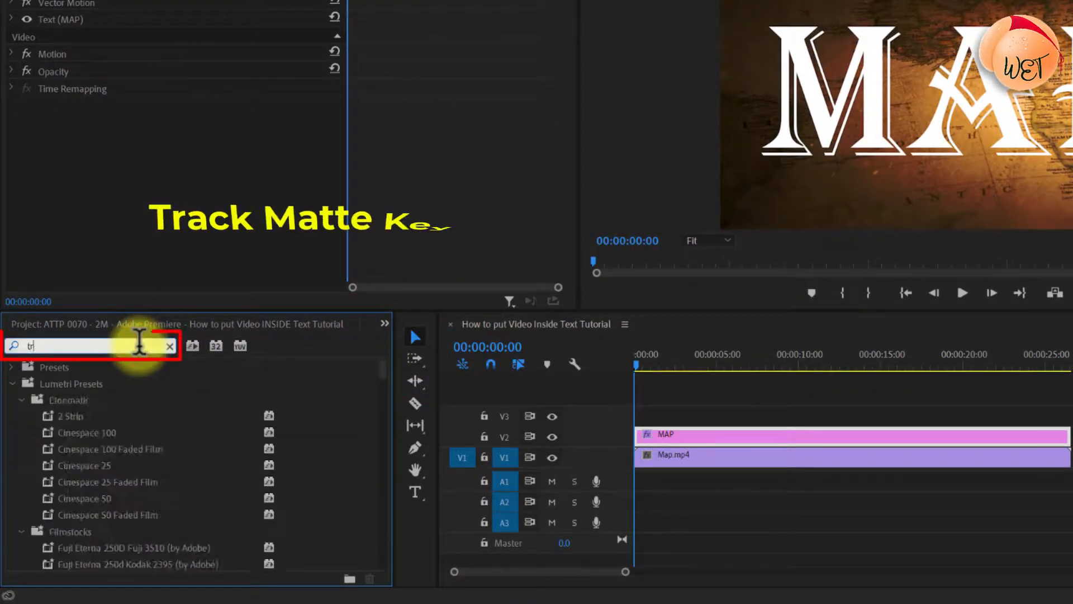
type("track matte key")
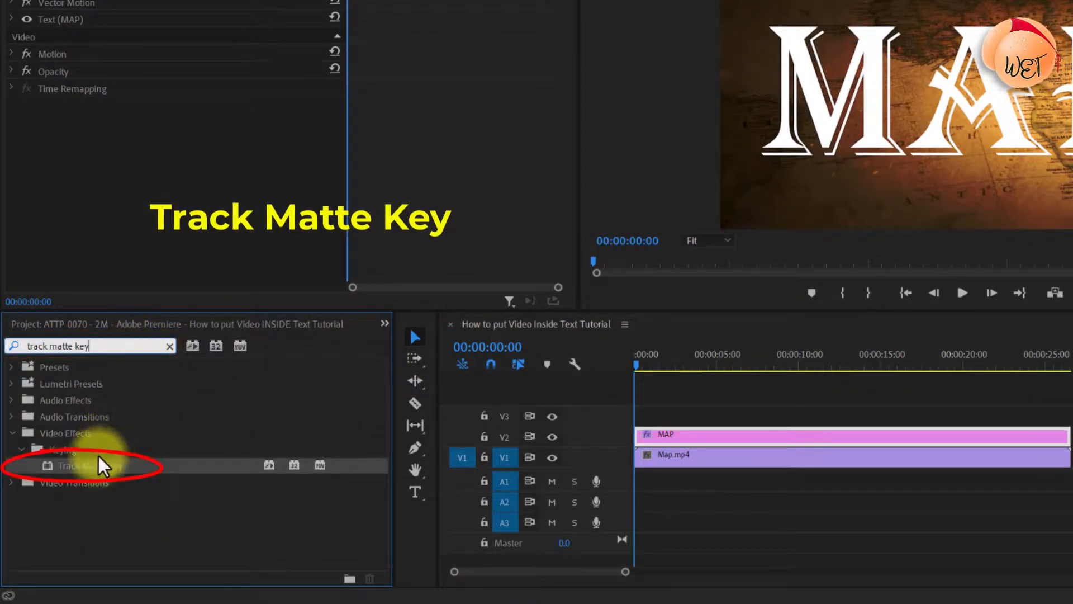
left_click_drag(89, 466, 685, 455)
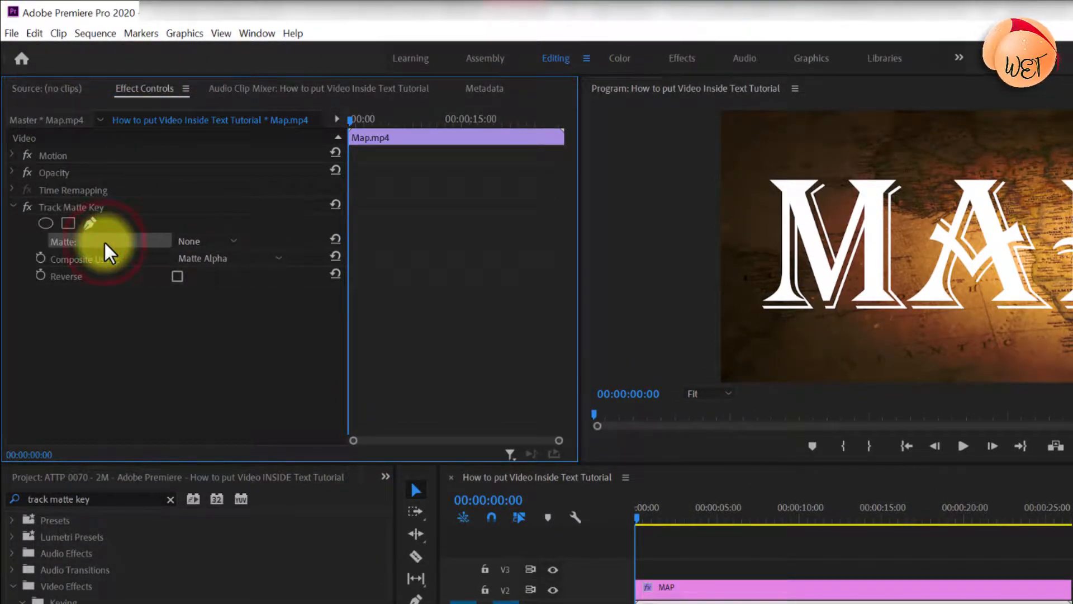
- Set the Track Matte Key matte to Video 2, the MAP text track
left_click(226, 258)
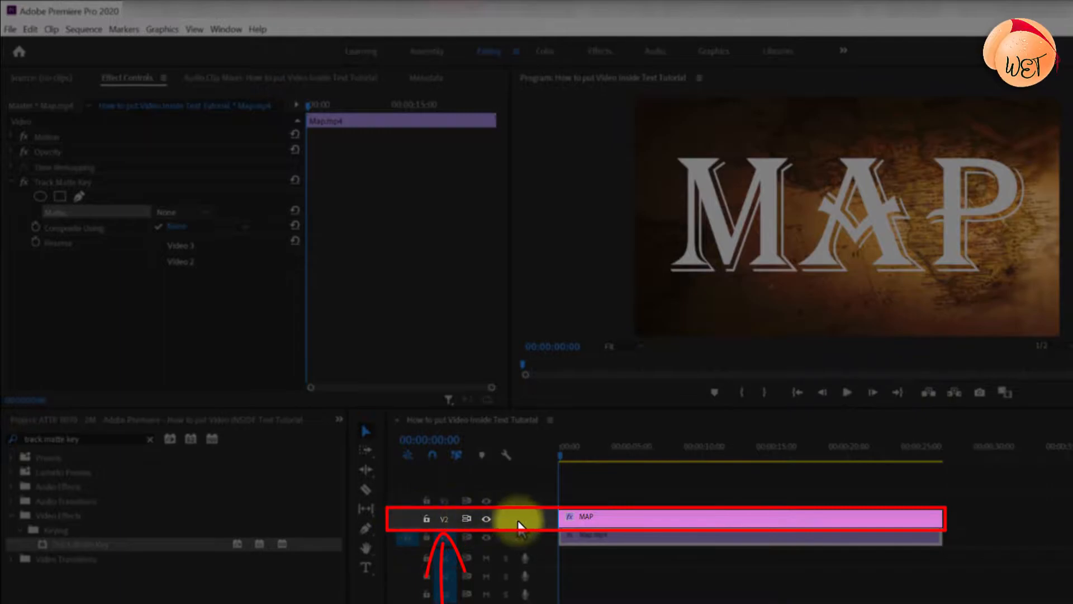
left_click(180, 211)
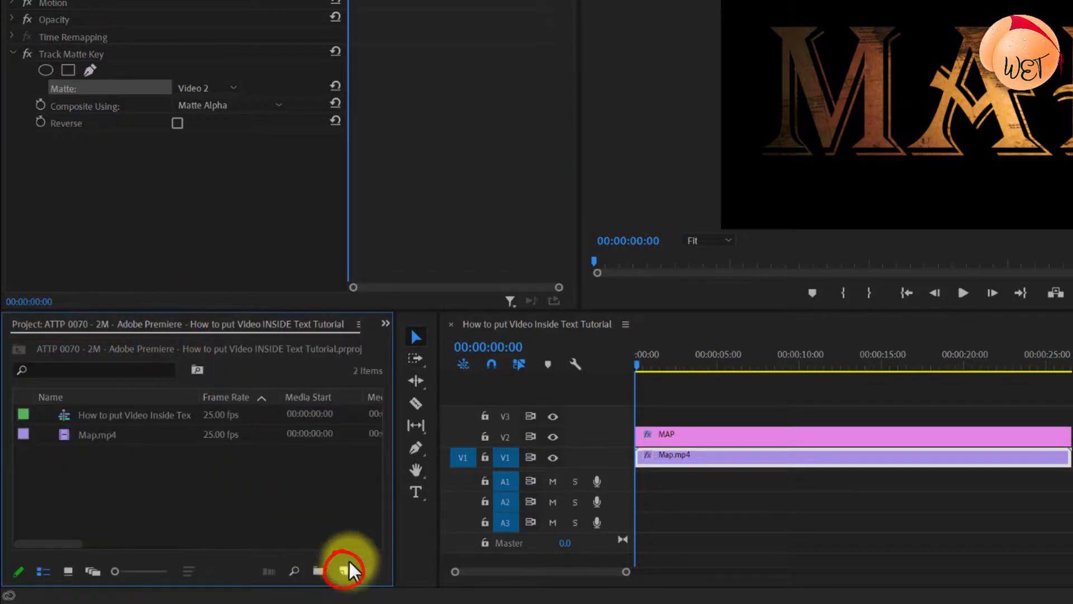
- Create a white Color Matte item named 'White' in the Project panel
left_click(342, 570)
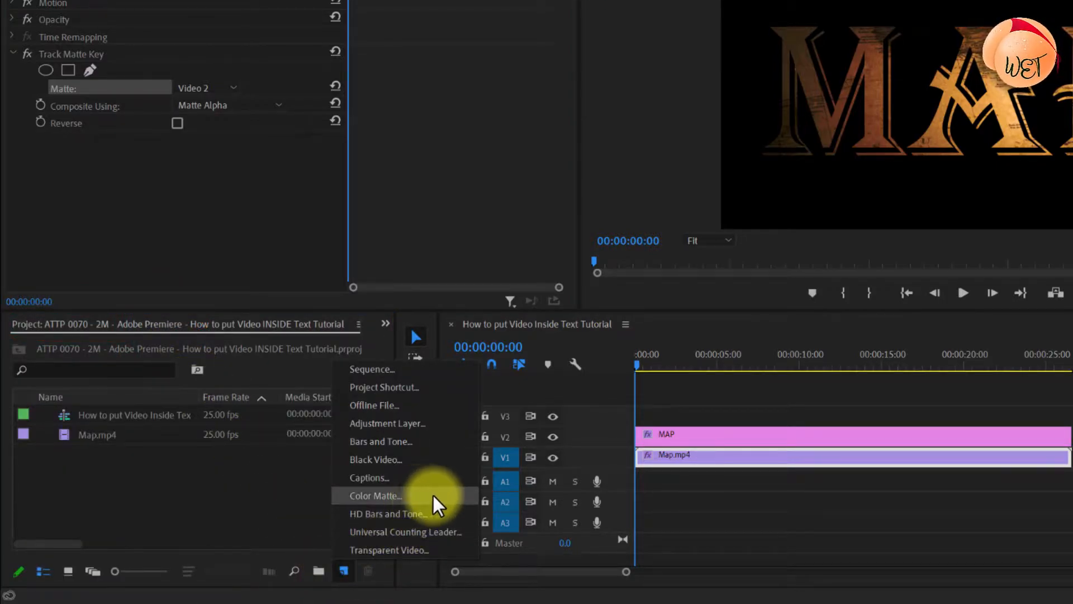
left_click(375, 494)
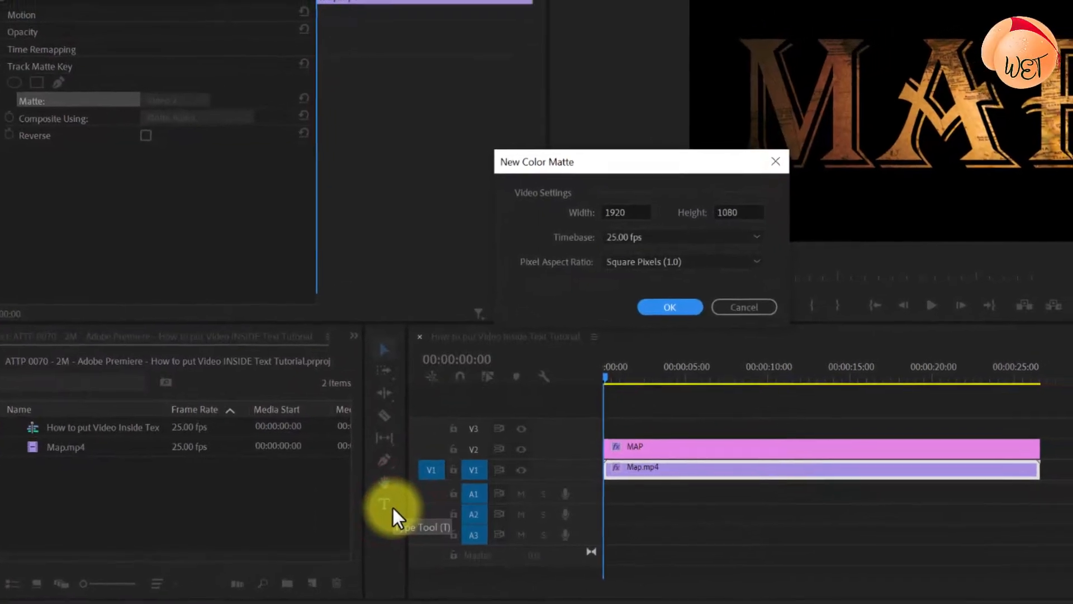
left_click(669, 307)
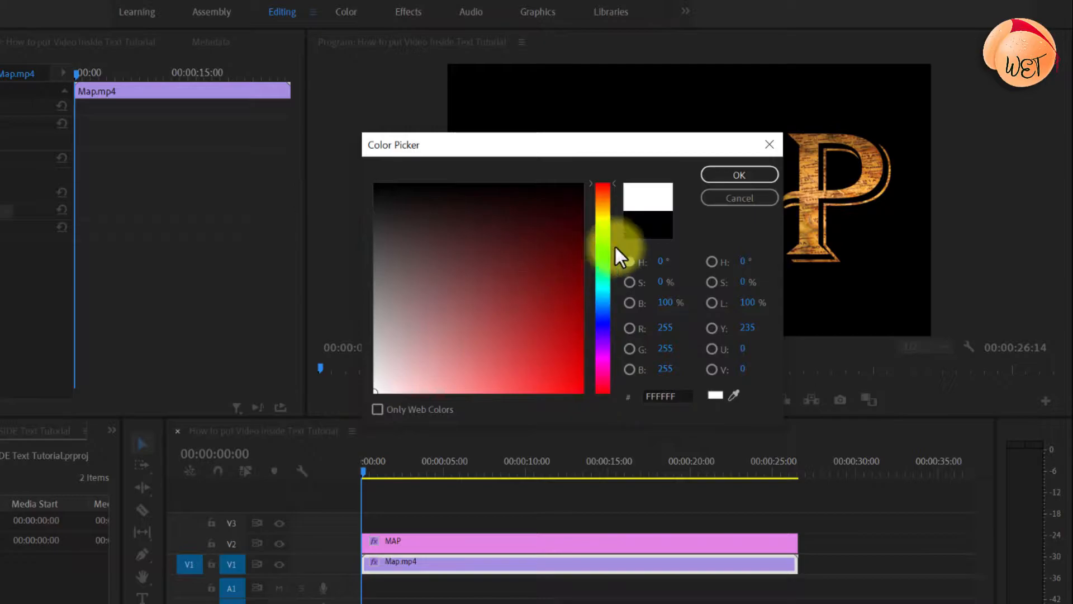
left_click(738, 175)
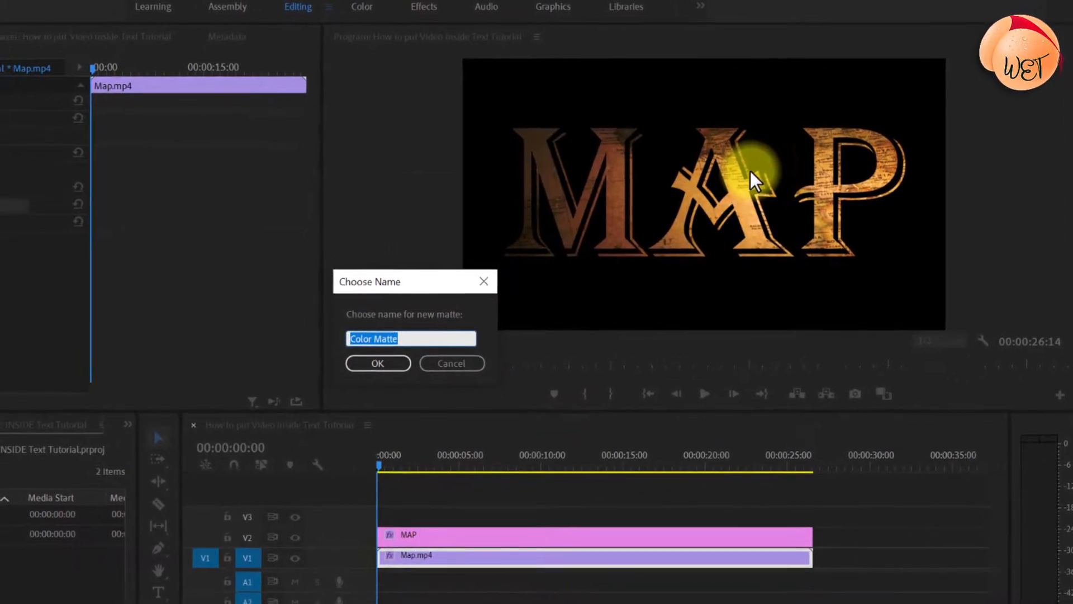
left_click(377, 364)
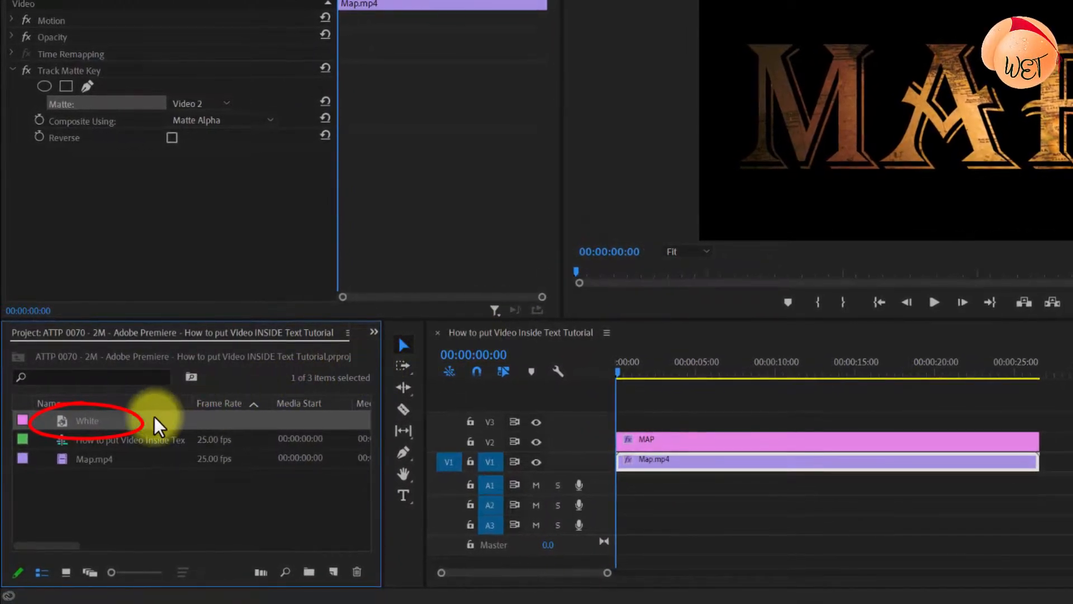
mouse_move(123, 428)
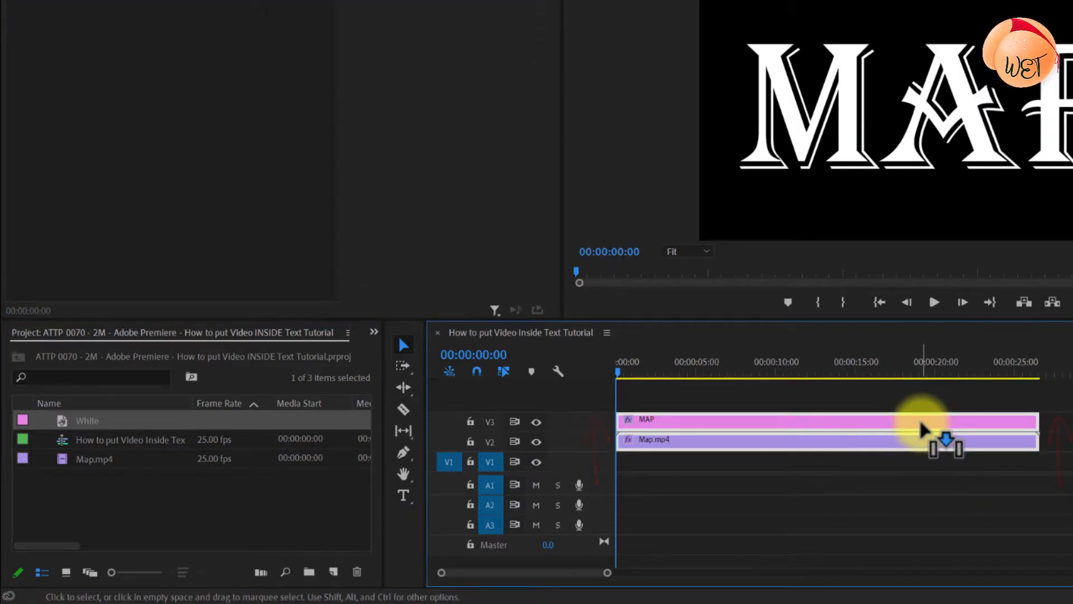
- Place the White matte on Video 1 and extend it to full sequence length
left_click_drag(931, 428, 623, 460)
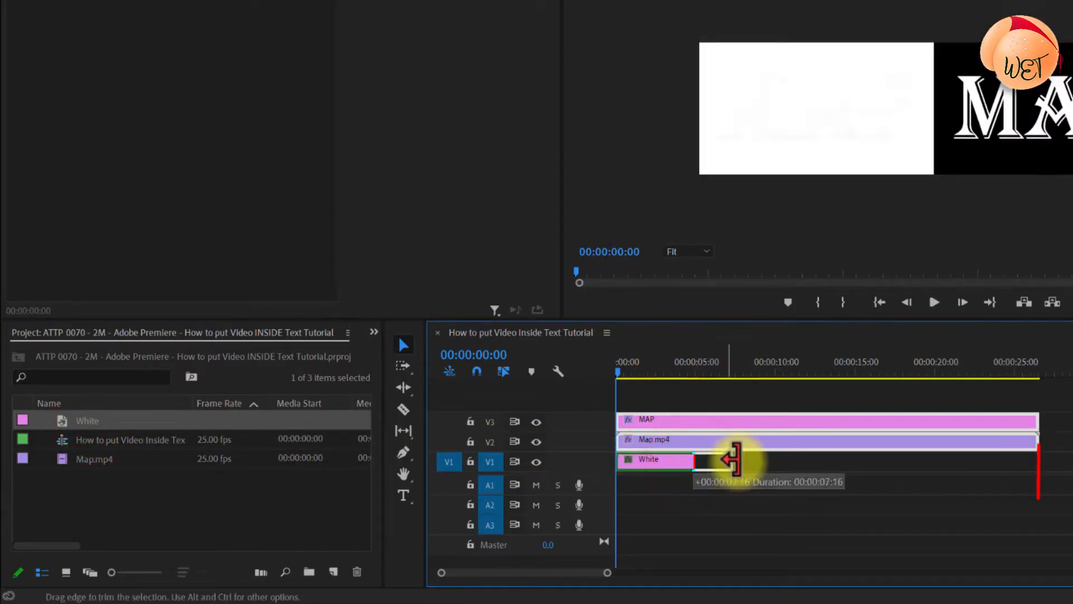
left_click_drag(723, 459, 1034, 460)
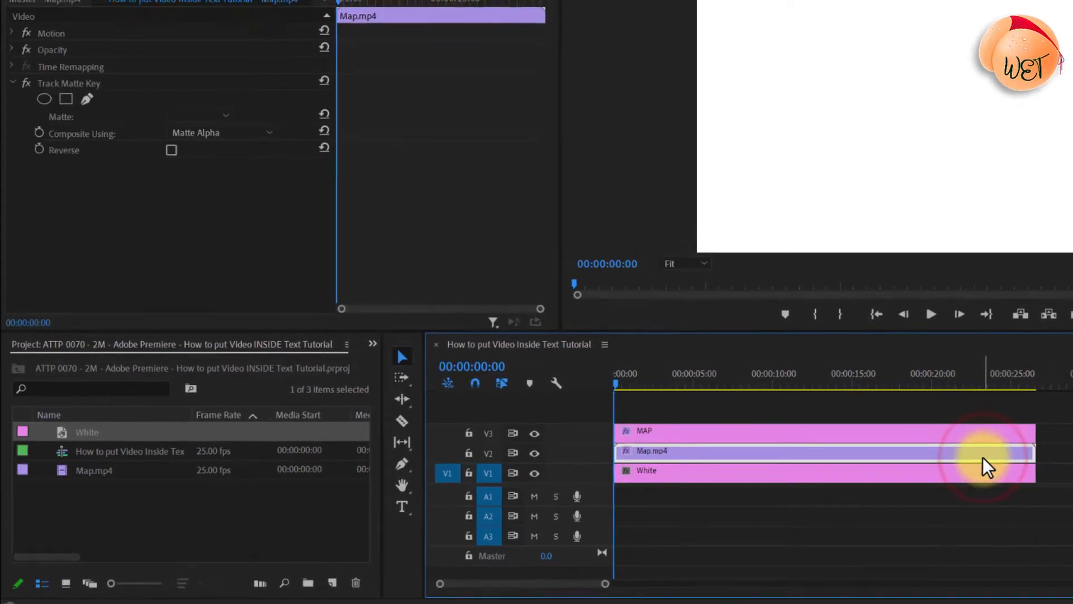
- Select Map.mp4 and open its Track Matte Key Matte dropdown to choose Video 3
left_click(135, 83)
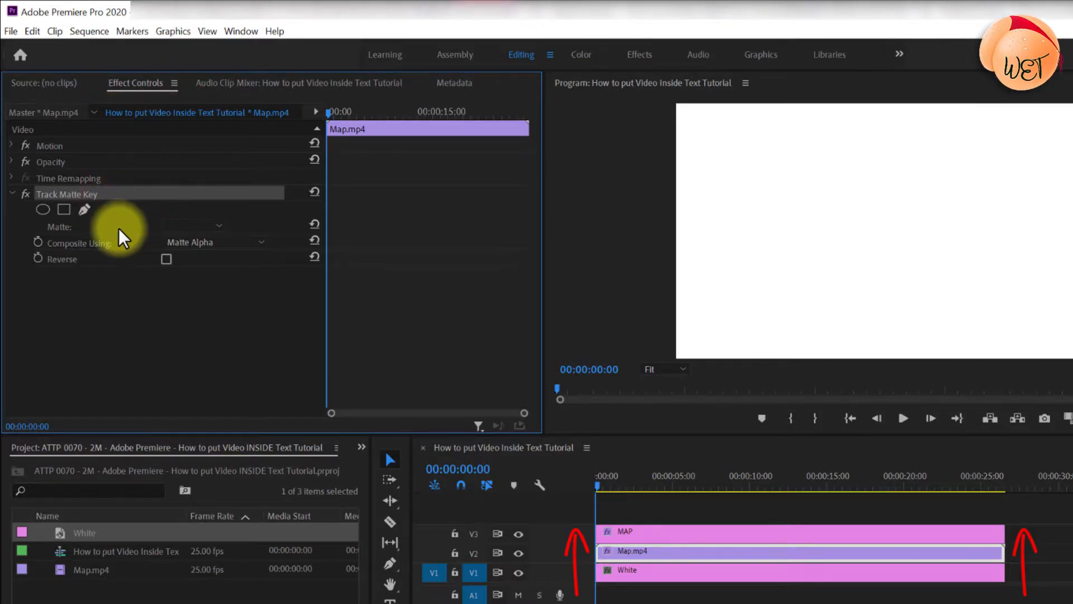
left_click(195, 225)
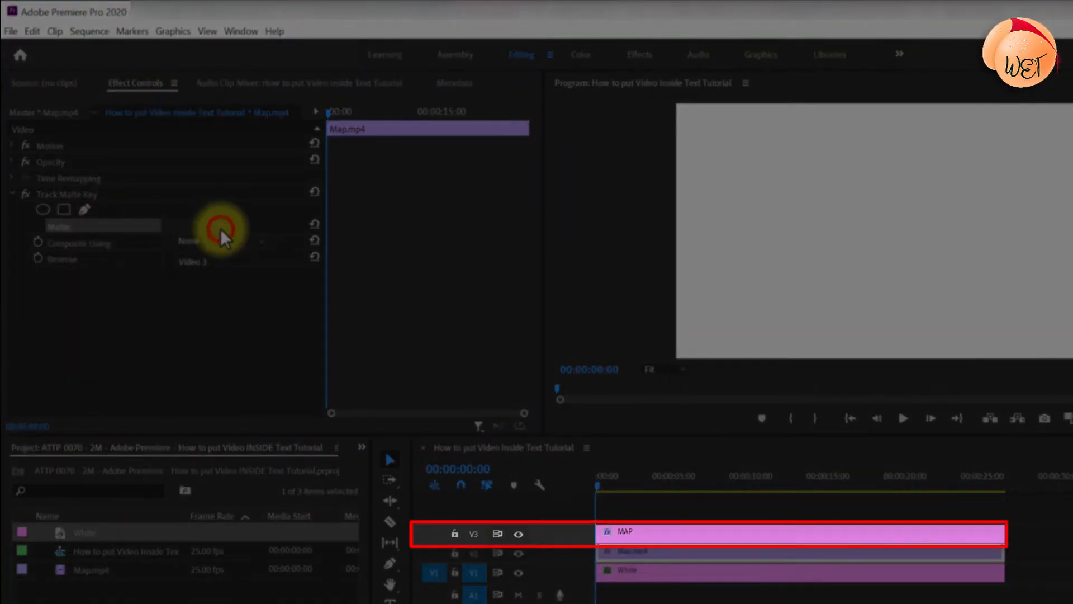